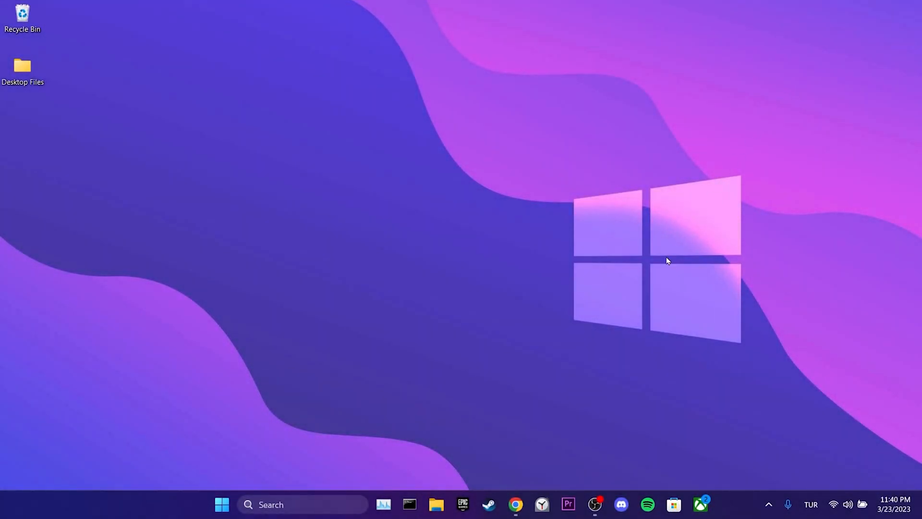
Launch Chrome and go to its Privacy and security settings.
{"action": "left_click", "coordinate": [514, 505]}
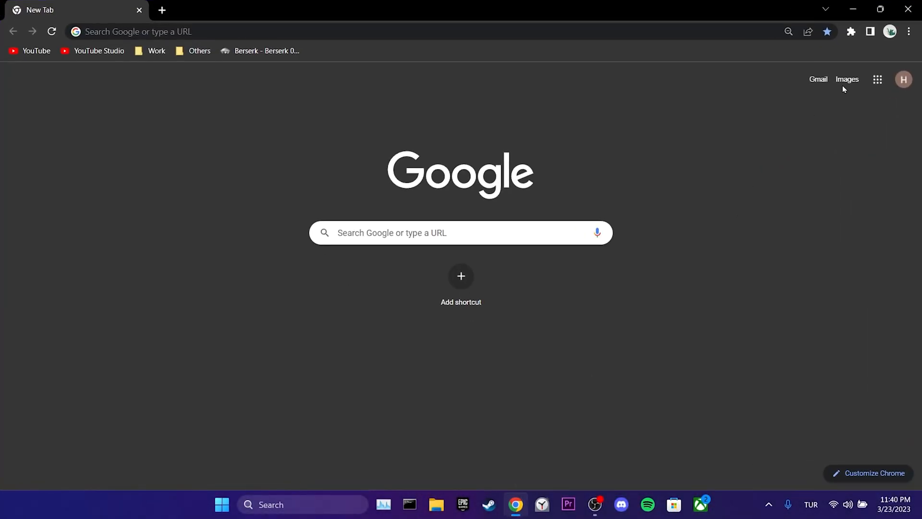
{"action": "left_click", "coordinate": [910, 31]}
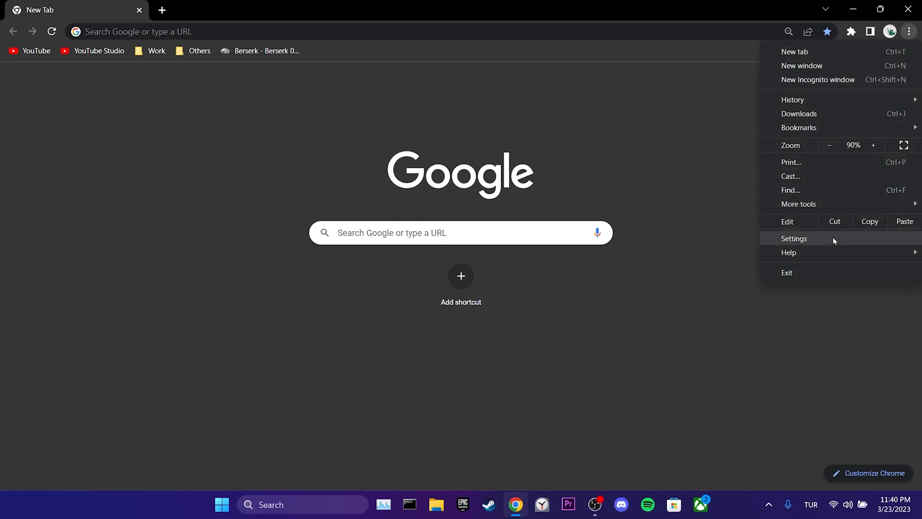
{"action": "left_click", "coordinate": [794, 238]}
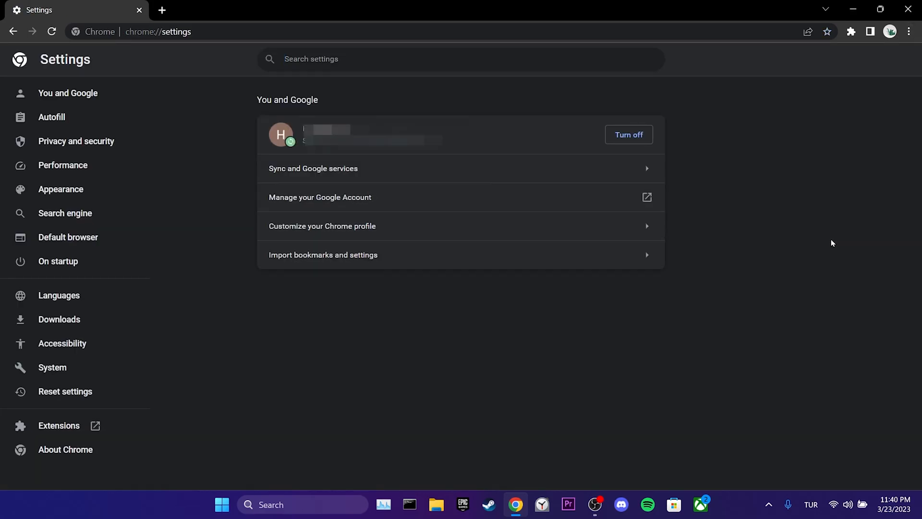
{"action": "left_click", "coordinate": [75, 140]}
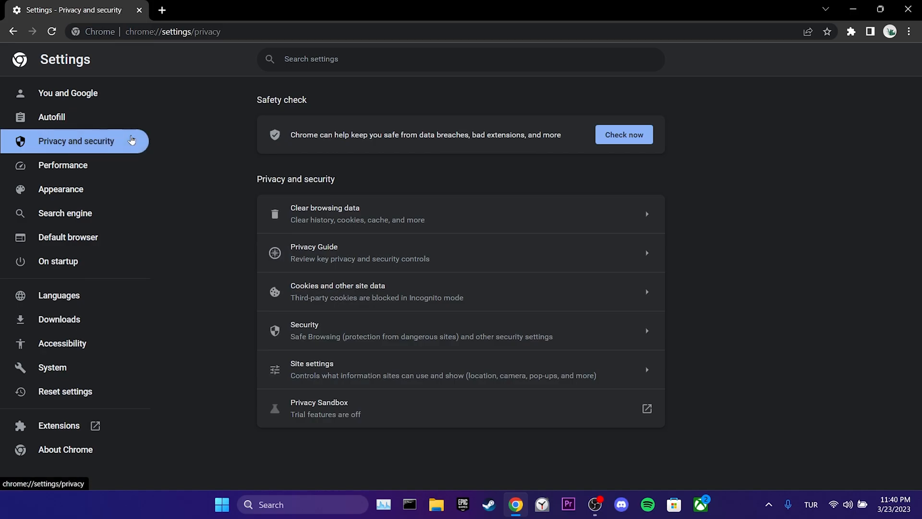
{"action": "mouse_move", "coordinate": [327, 291]}
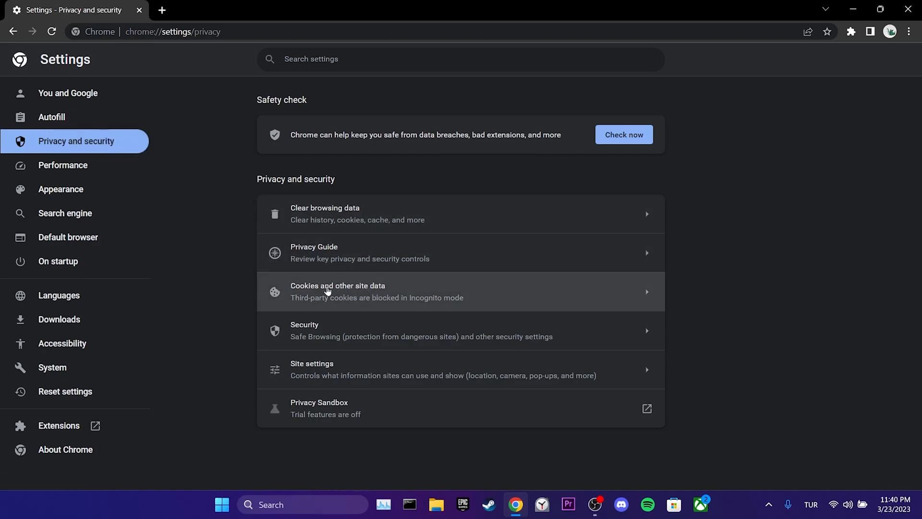
From Cookies and other site data, reach the list of all sites' stored data and permissions.
{"action": "left_click", "coordinate": [337, 291]}
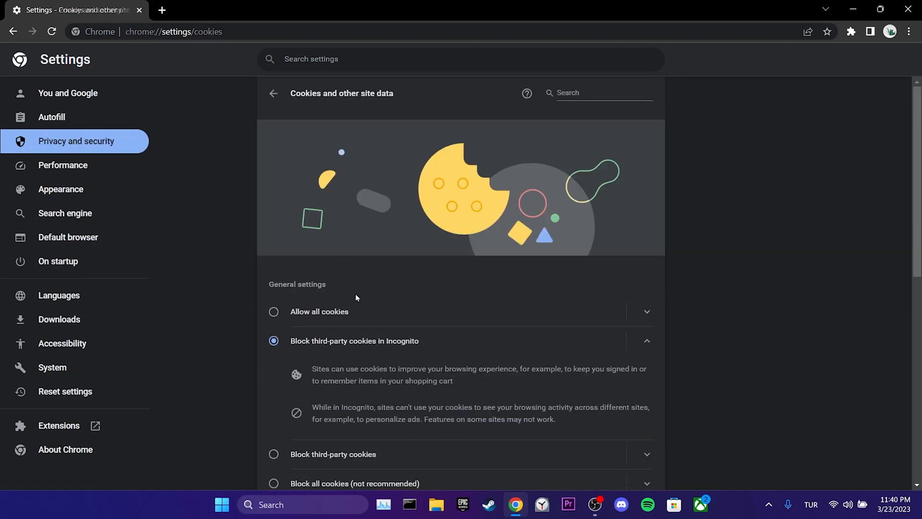
{"action": "scroll", "scroll_direction": "down", "scroll_amount": 3}
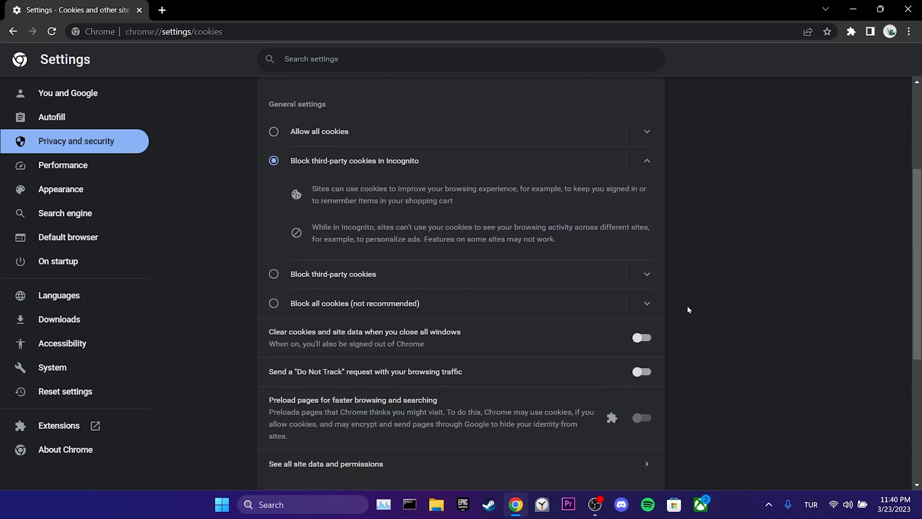
{"action": "scroll", "scroll_direction": "down", "scroll_amount": 3}
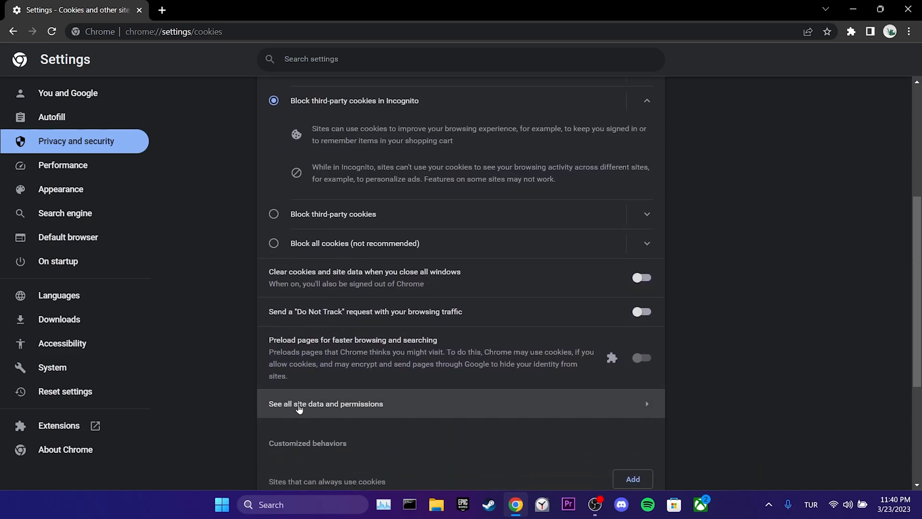
{"action": "left_click", "coordinate": [326, 403]}
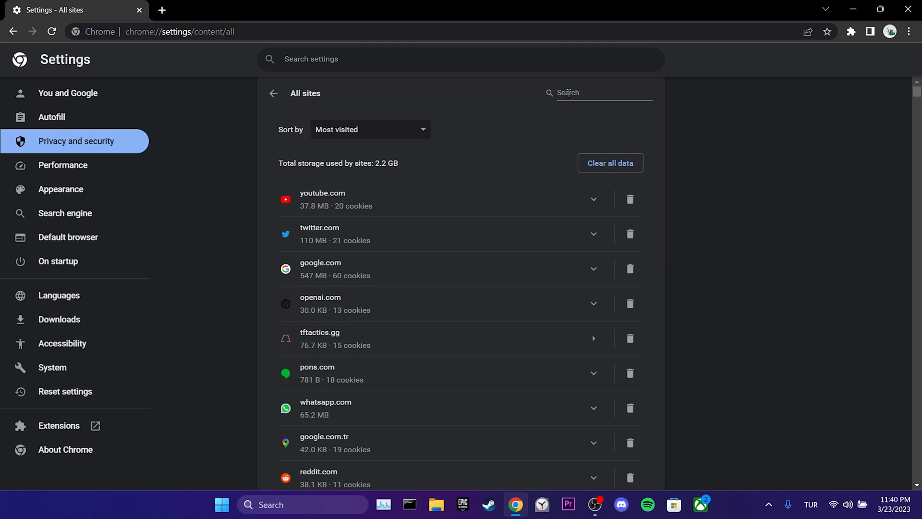
Filter the site list to openai.com and clear its stored data, confirming the dialog.
{"action": "type", "text": "openai"}
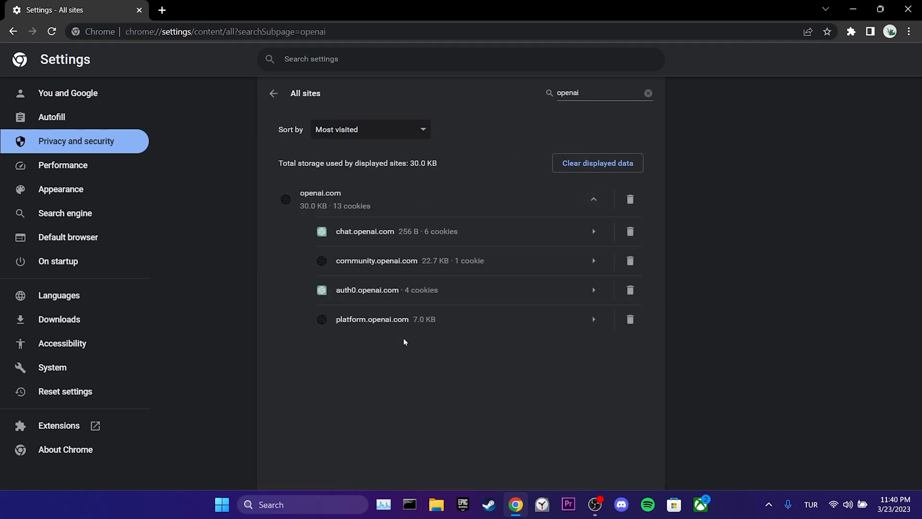
{"action": "left_click", "coordinate": [596, 163]}
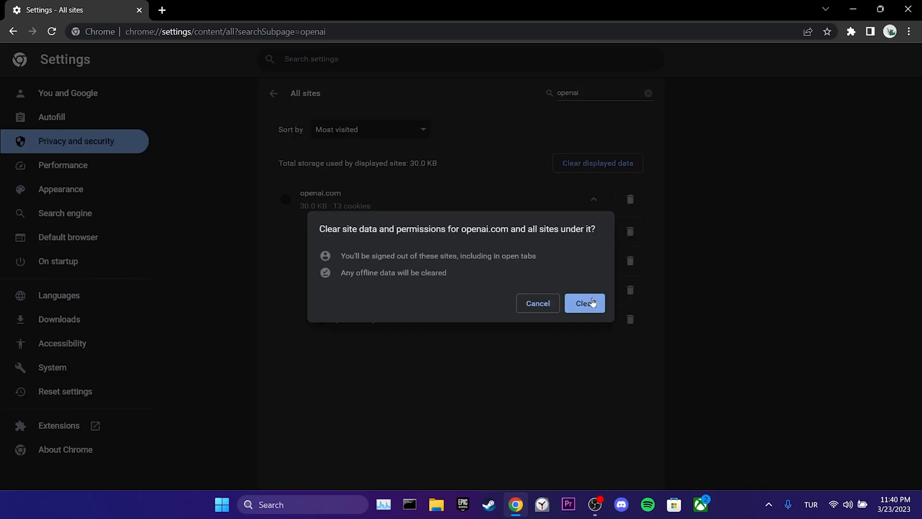
{"action": "left_click", "coordinate": [584, 302]}
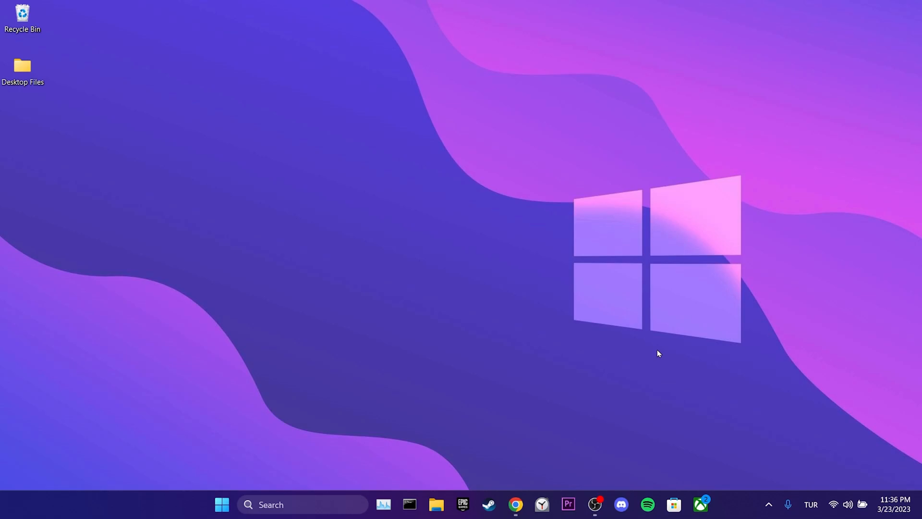
Launch Chrome from the taskbar, landing on ChatGPT's new-chat page.
{"action": "left_click", "coordinate": [515, 504]}
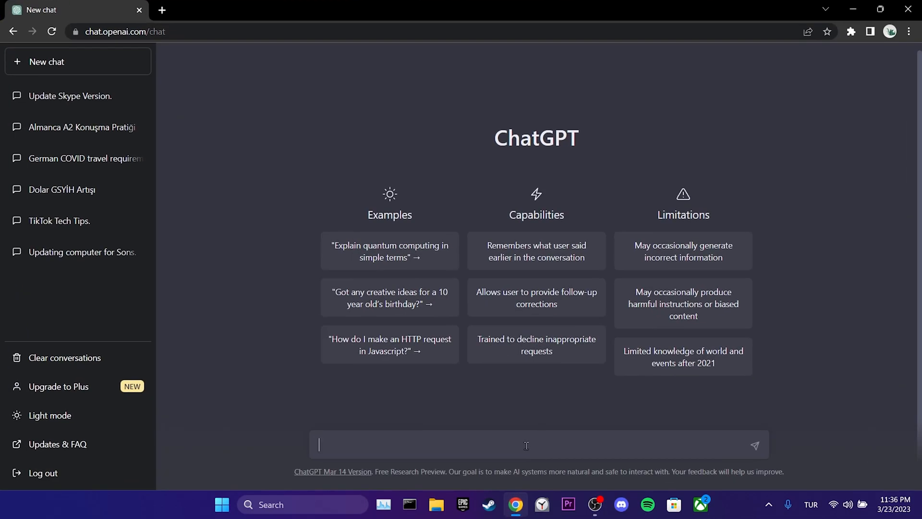
Write a prompt for simple recipes in 2 parts, asking "Are you ready for the 2nd part?" and waiting for "Yes".
{"action": "type", "text": "Can you give me simple recipes"}
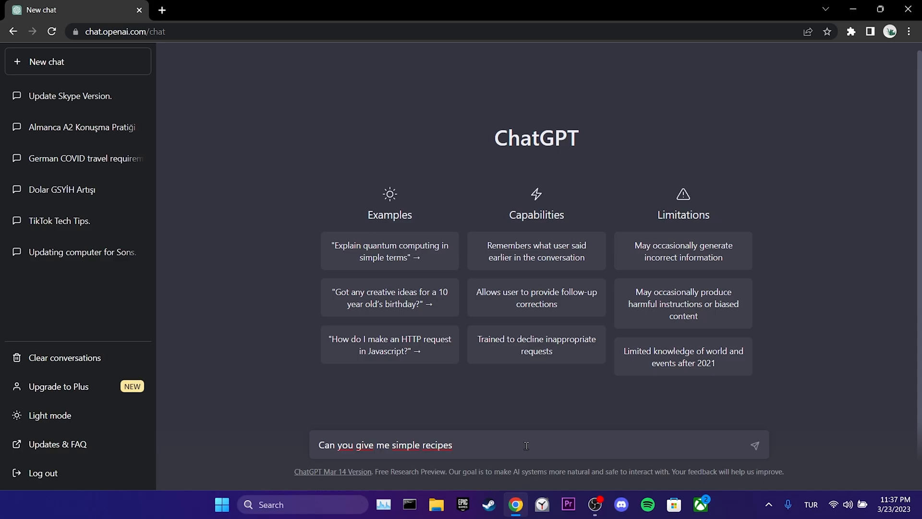
{"action": "type", "text": "?"}
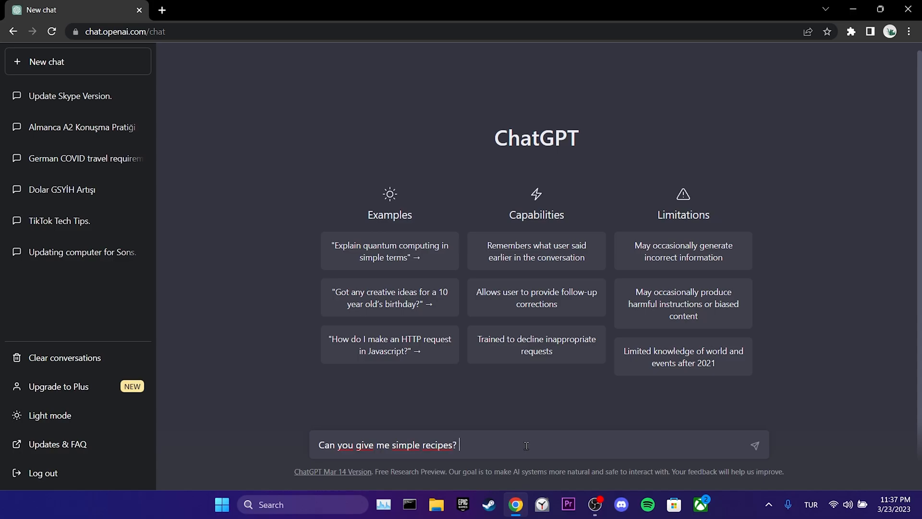
{"action": "type", "text": "Generate the respoms"}
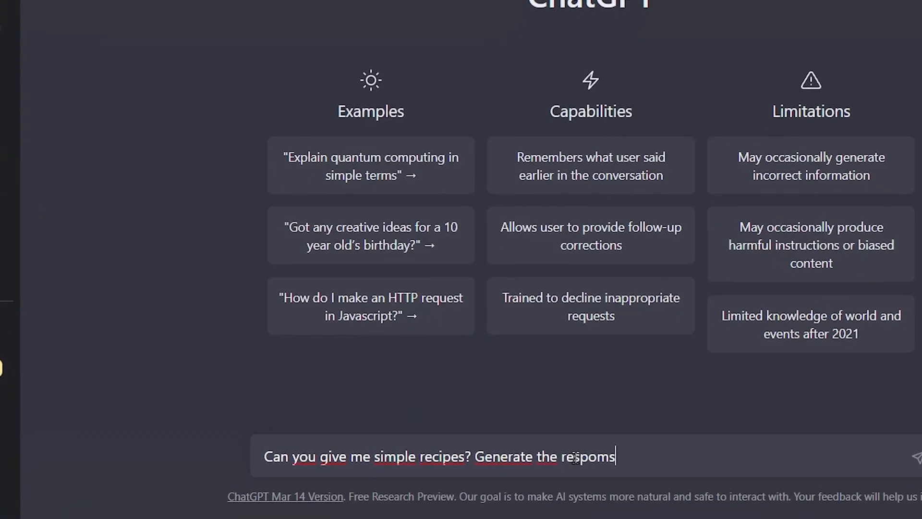
{"action": "type", "text": "nse in 2 parts, when the first part is fi"}
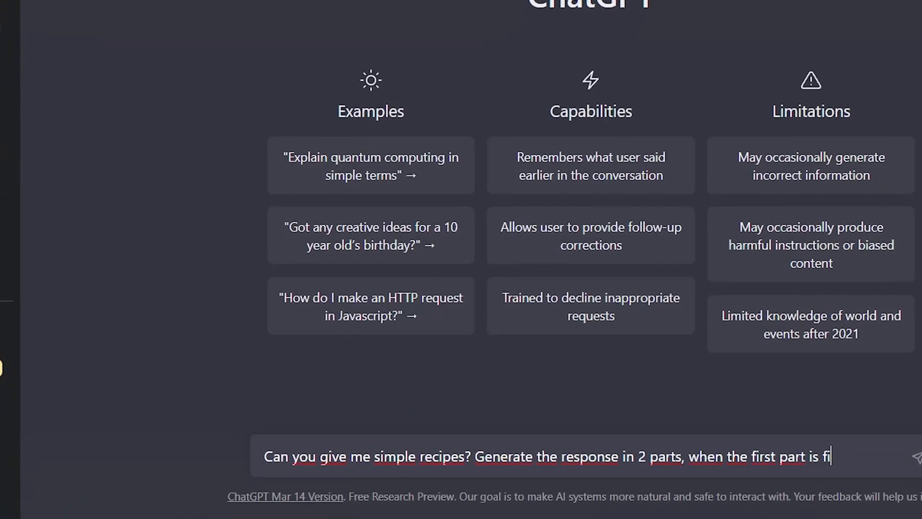
{"action": "type", "text": "nished, ask me \"Are you ready for the 2nd part"}
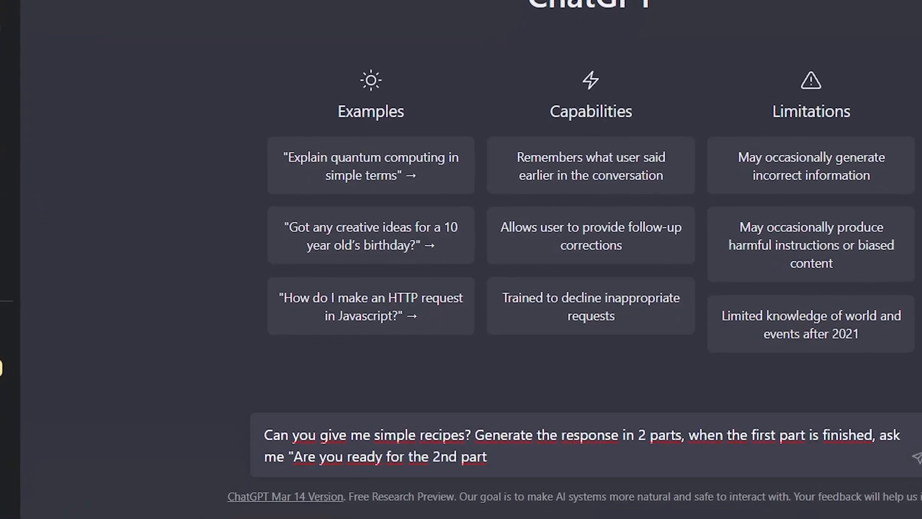
{"action": "type", "text": "?\" and wait"}
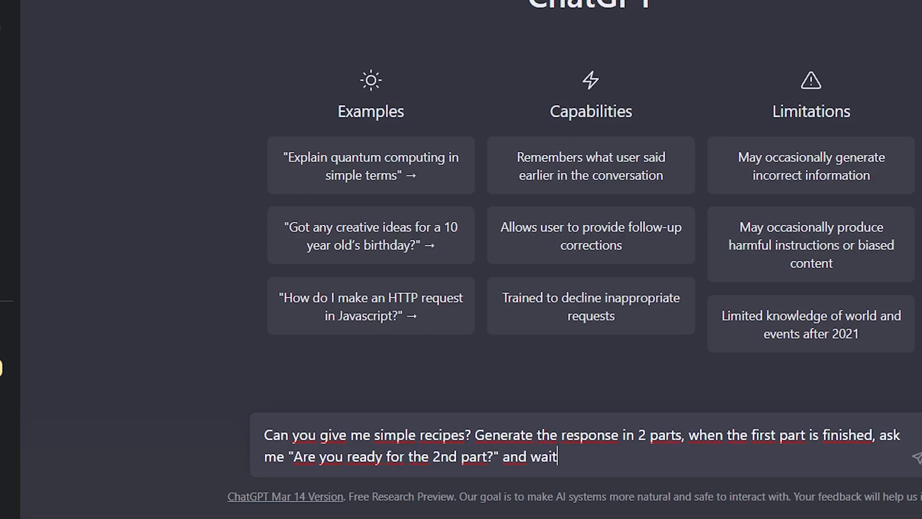
{"action": "type", "text": "for me to write \"Yes"}
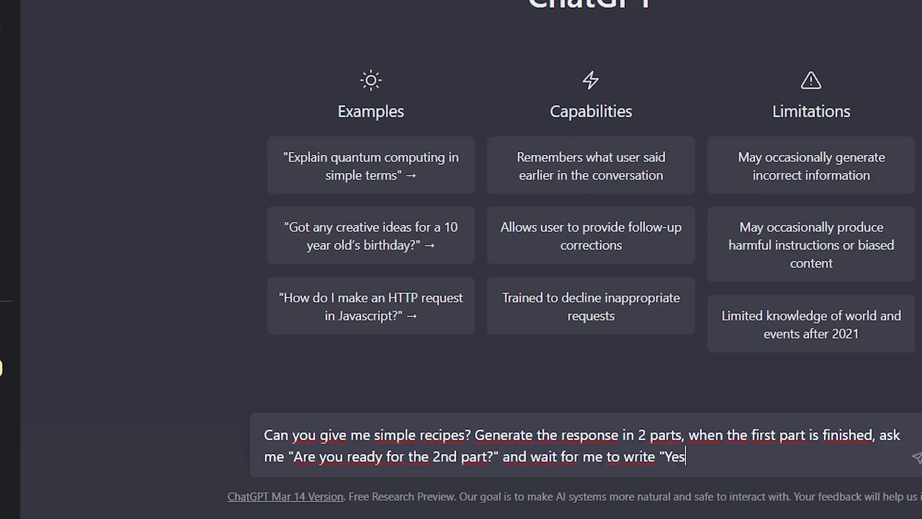
{"action": "type", "text": "\""}
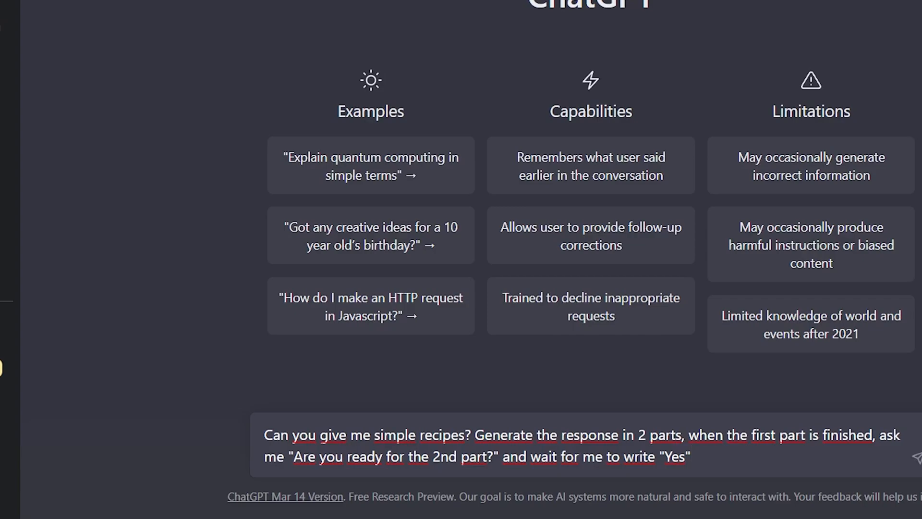
Send the prompt and receive part one, a Pasta with Tomato Sauce recipe ending with a readiness question.
{"action": "key", "text": "Return"}
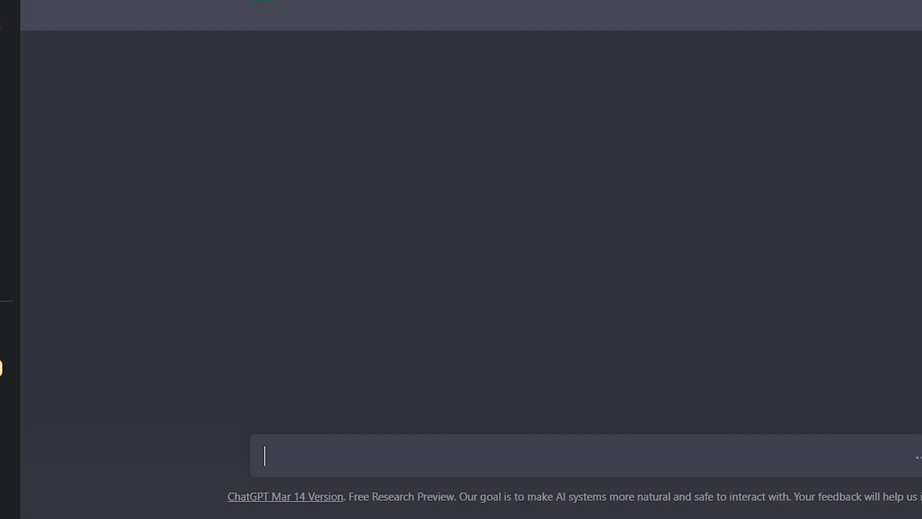
{"action": "key", "text": "Return"}
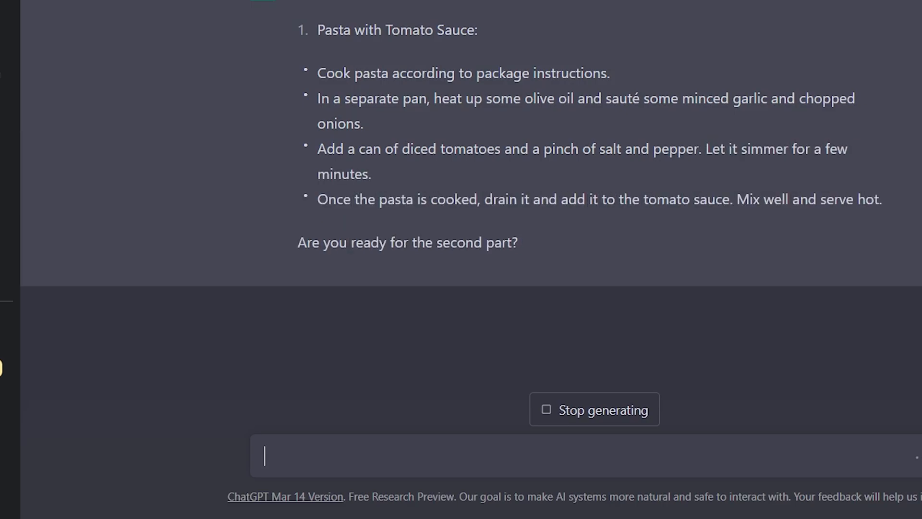
{"action": "left_click", "coordinate": [594, 409]}
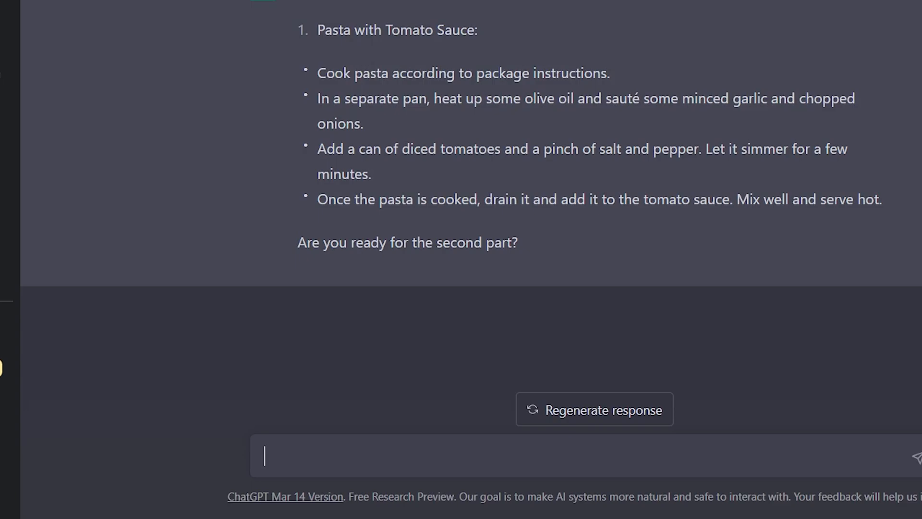
{"action": "mouse_move", "coordinate": [715, 5]}
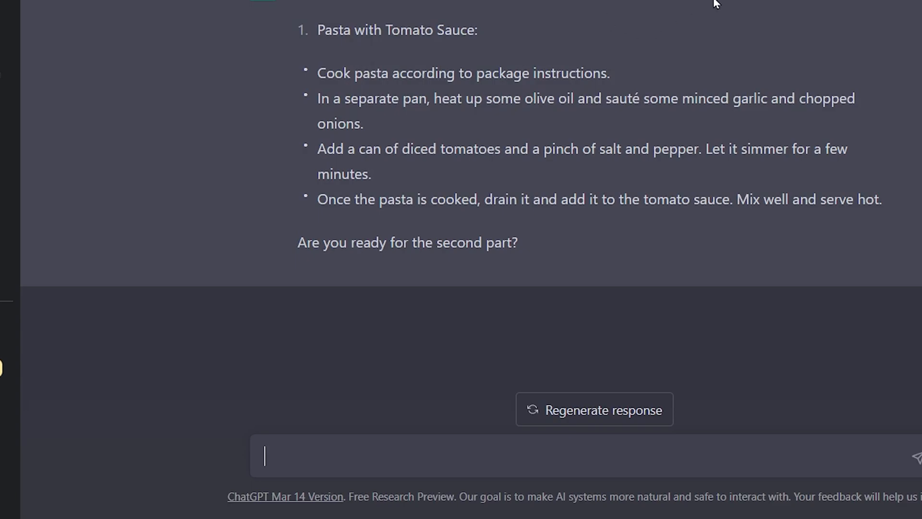
{"action": "mouse_move", "coordinate": [592, 283]}
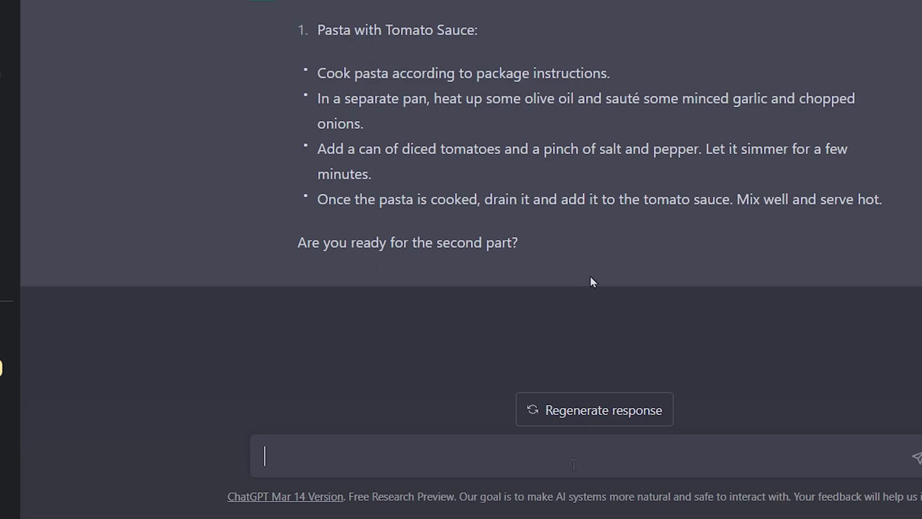
Reply "Yes" and receive part two, a Peanut Butter Banana Toast recipe.
{"action": "type", "text": "Yes"}
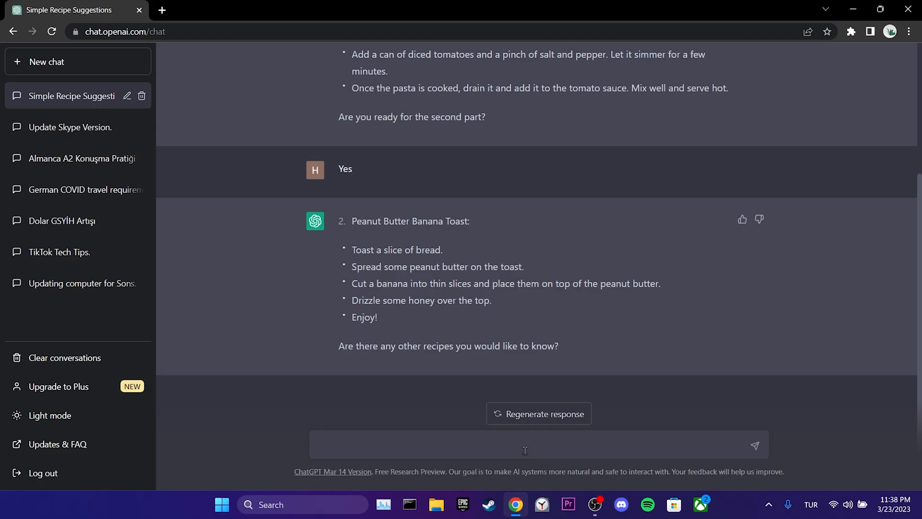
{"action": "left_click", "coordinate": [524, 445]}
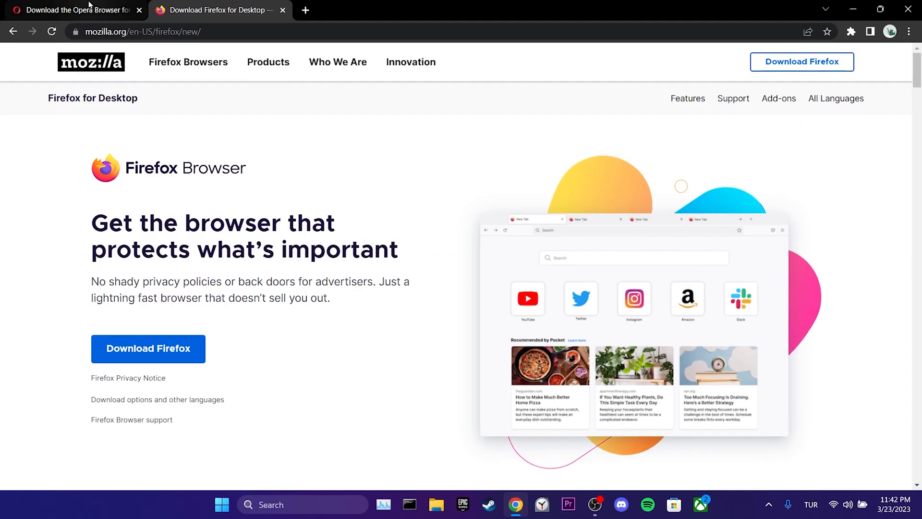
{"action": "left_click", "coordinate": [74, 10]}
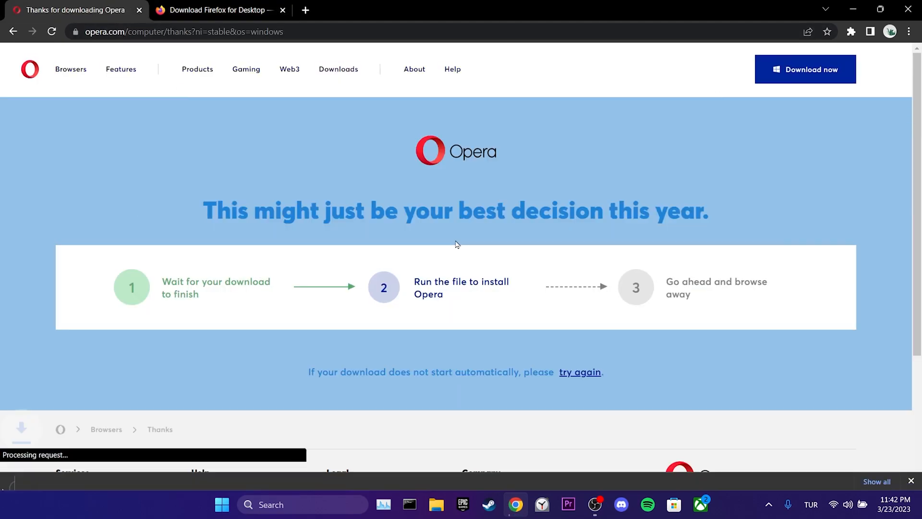
{"action": "left_click", "coordinate": [218, 10]}
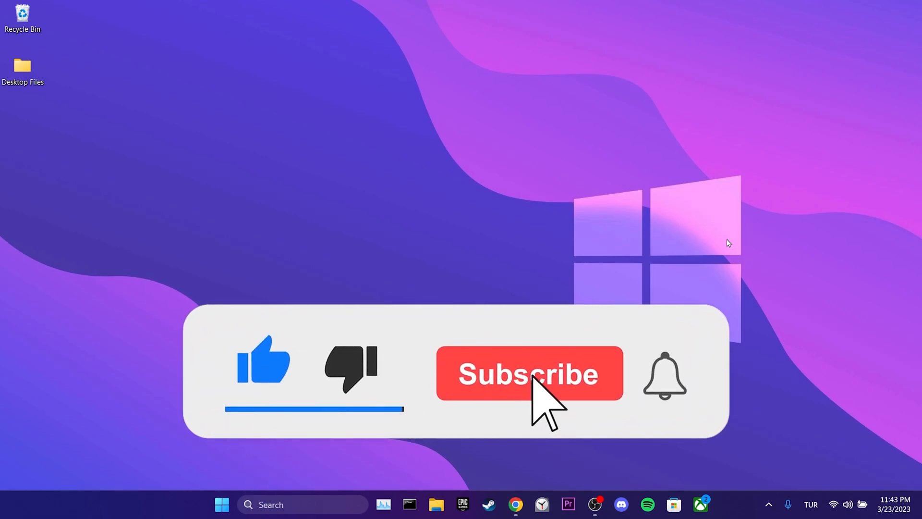
{"action": "left_click", "coordinate": [528, 374]}
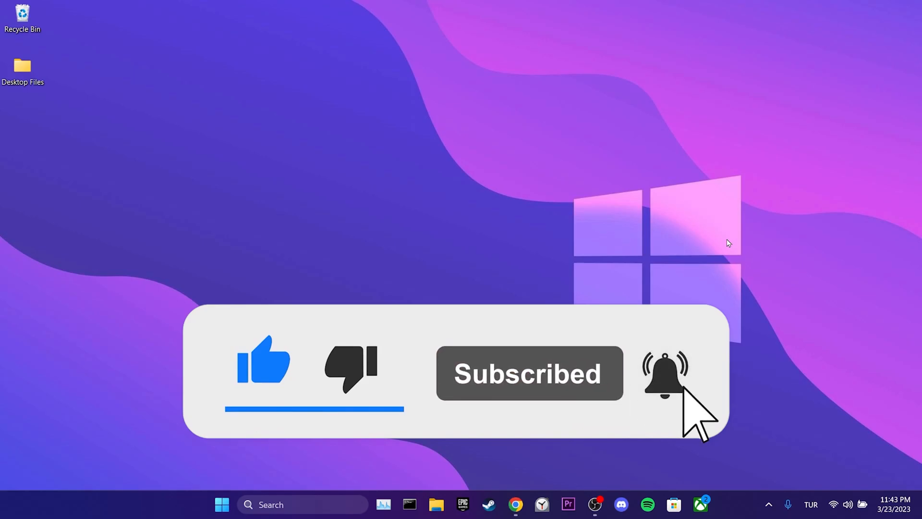